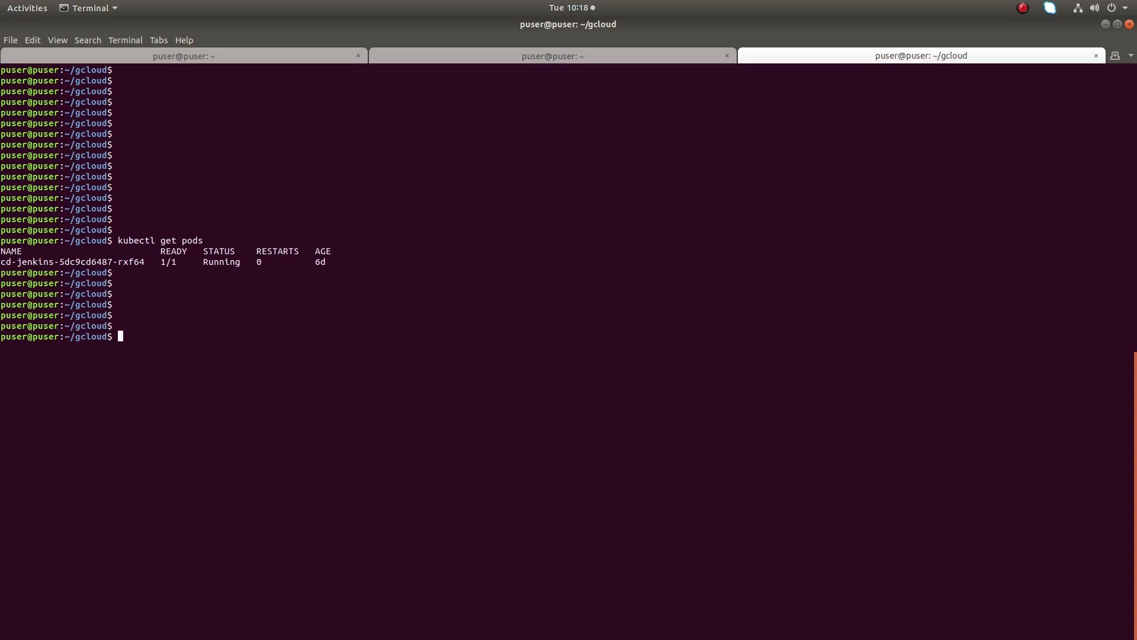
Add a '##SSH to pod' comment line below the pod listing
text(##SSH to pod)
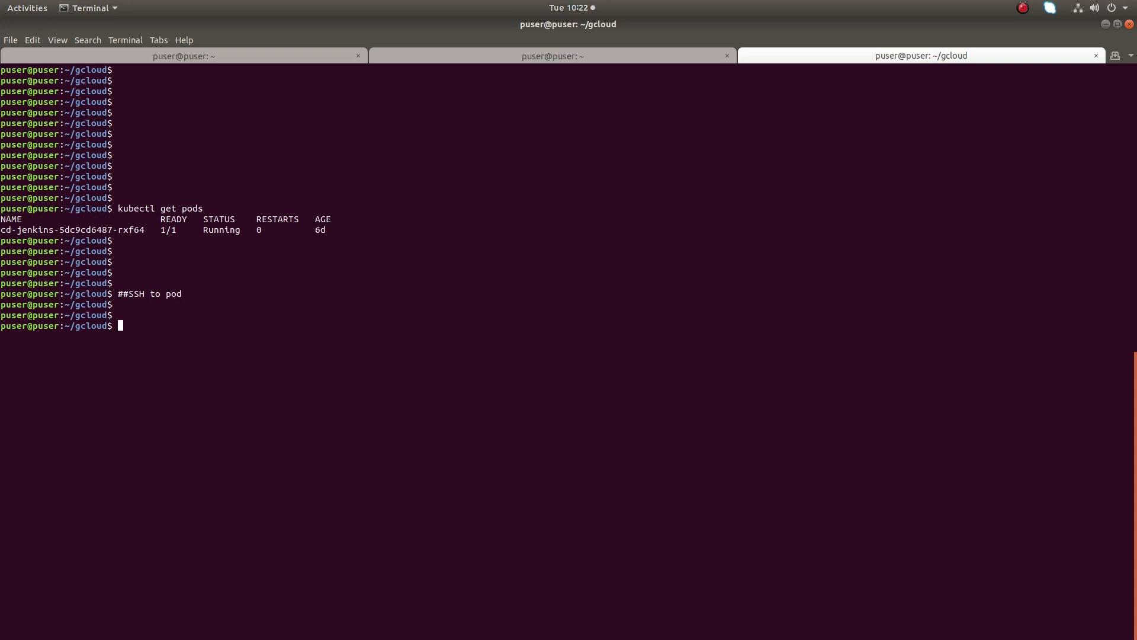
Run kubectl exec -it cd-jenkins-5dc9cd6487-rxf64 bash to get a root shell inside the Jenkins pod
text(kubectl exec -it cd-jenkins-5dc9cd6487-rxf64 bash)
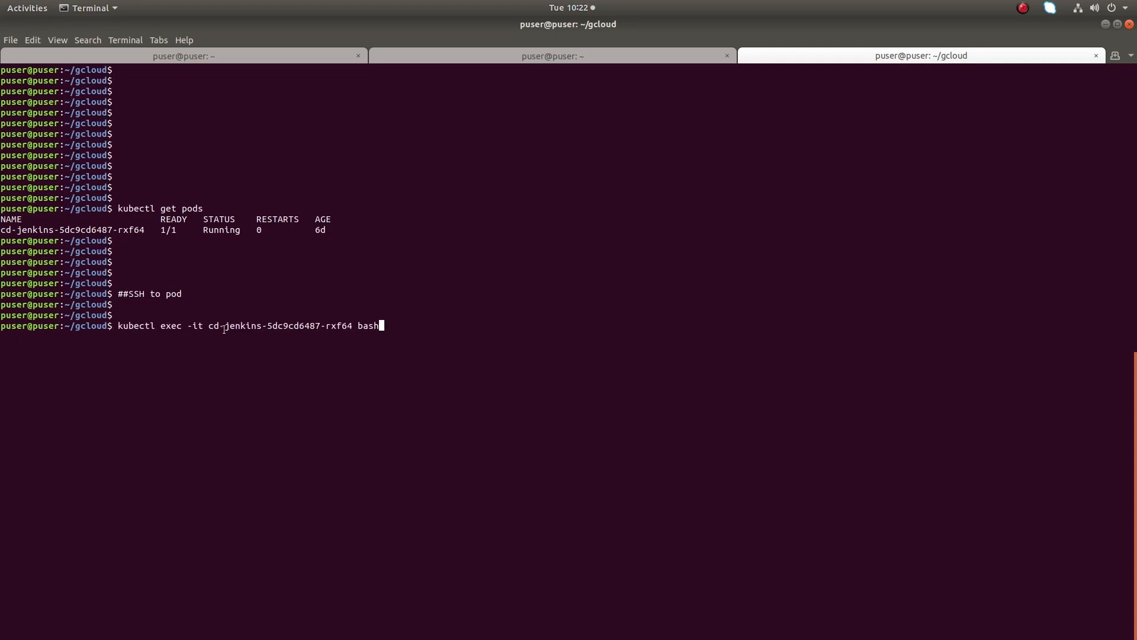
double_click(247, 324)
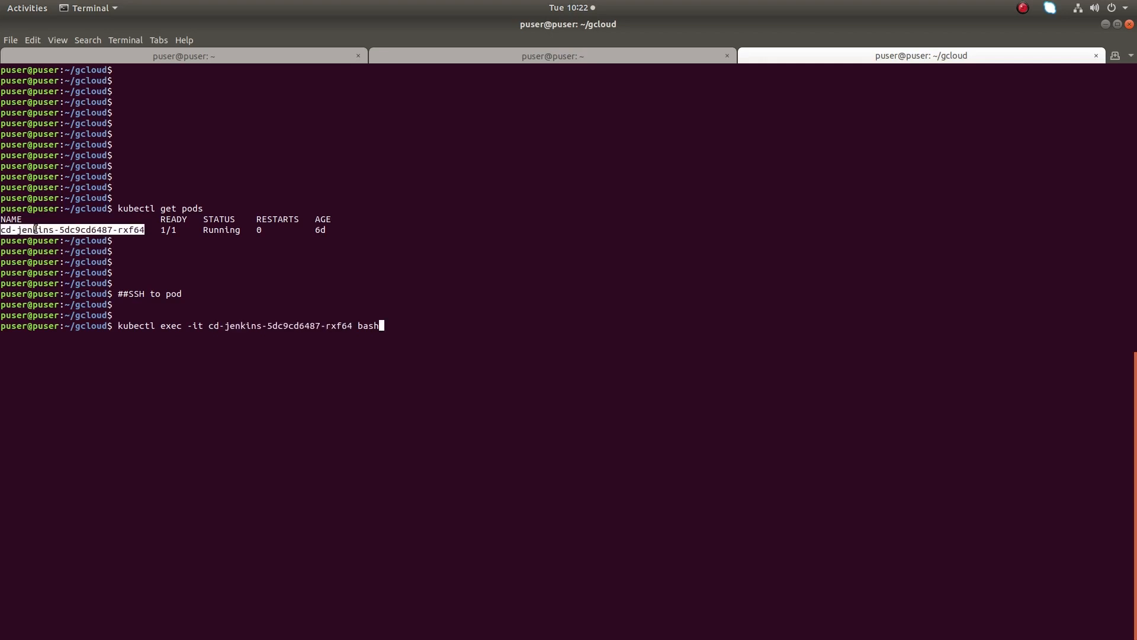
key(Return)
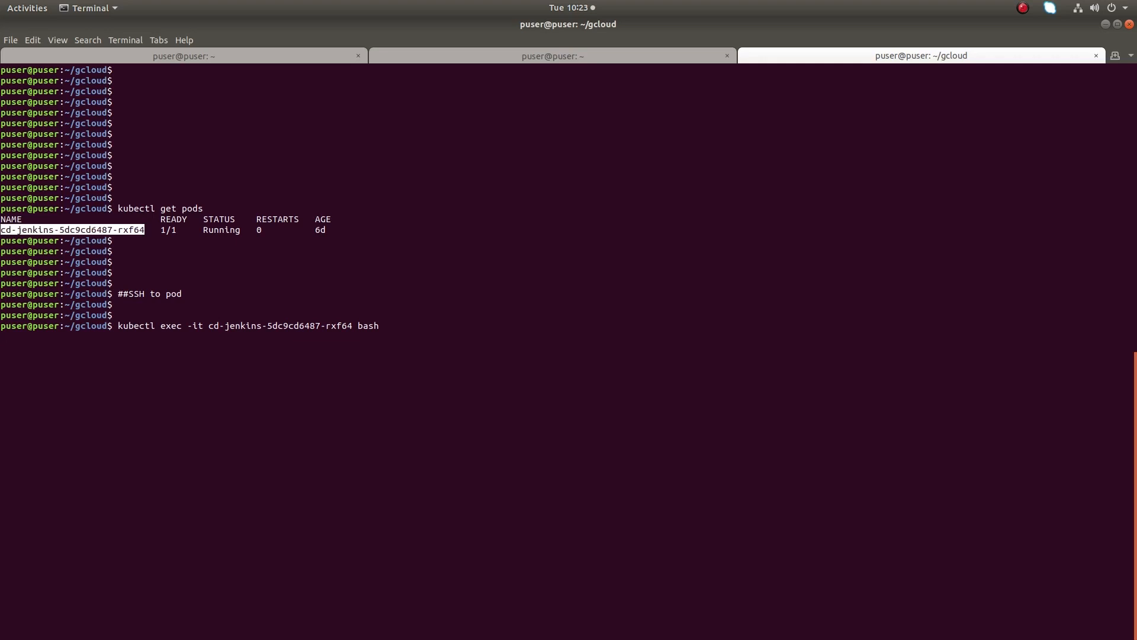
key(Return)
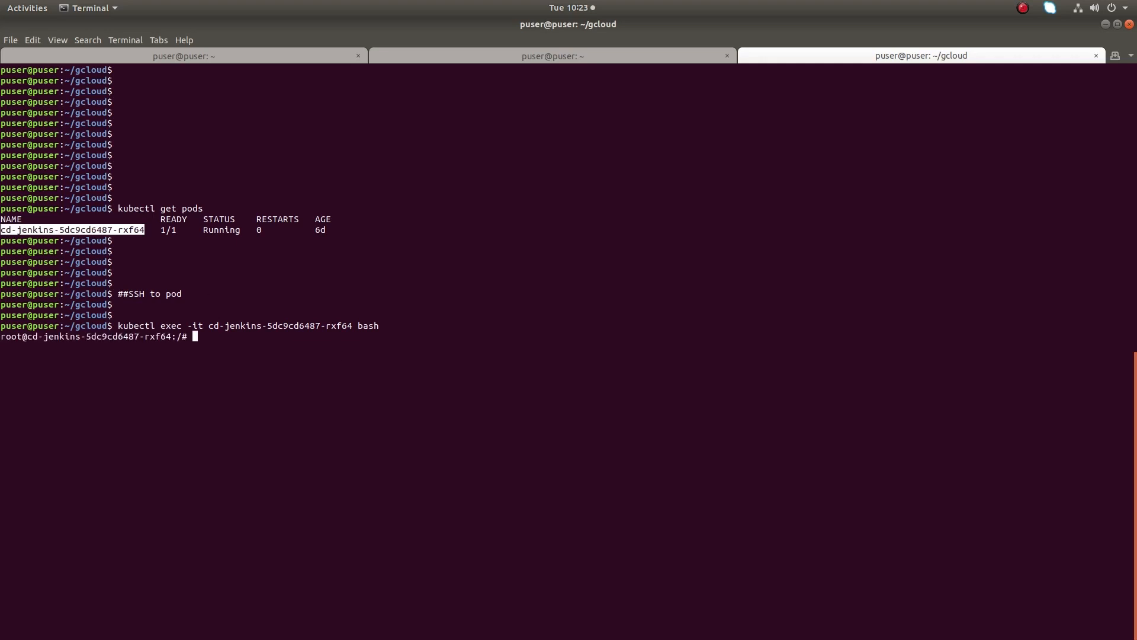
Run ls in the pod's root shell to list its root directories (bin, boot, dev, etc, var…)
text(ls)
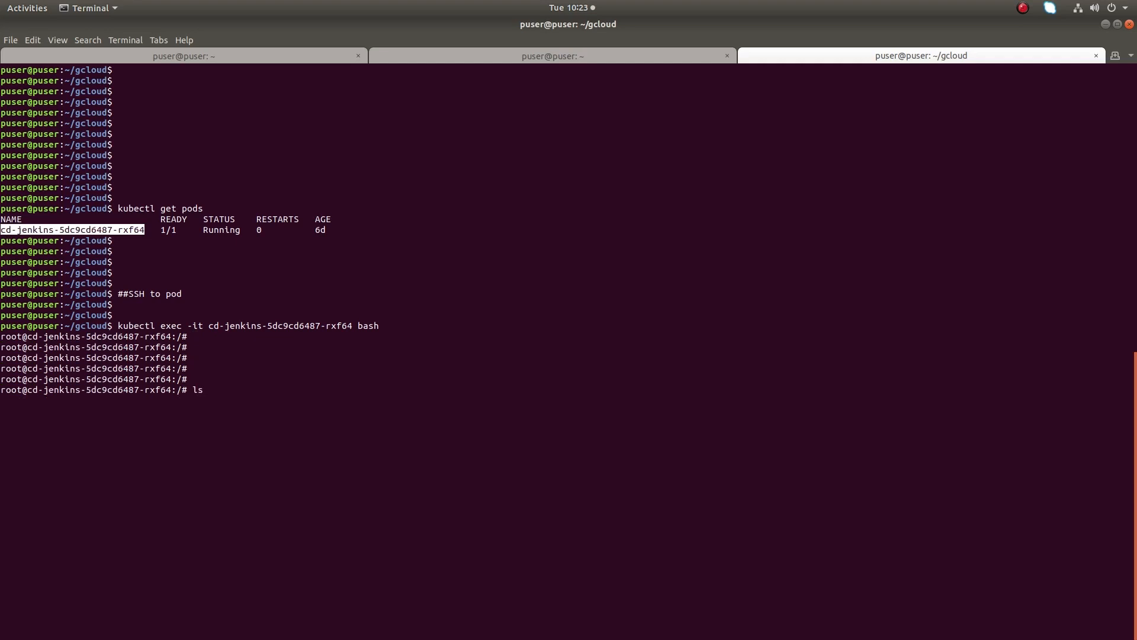
key(Return)
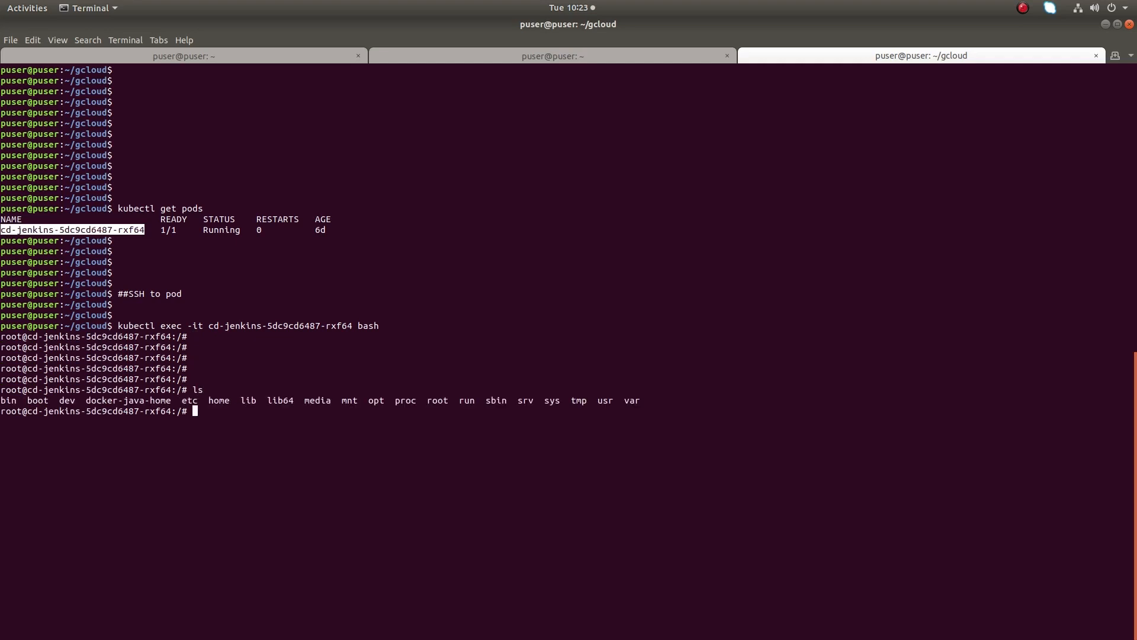